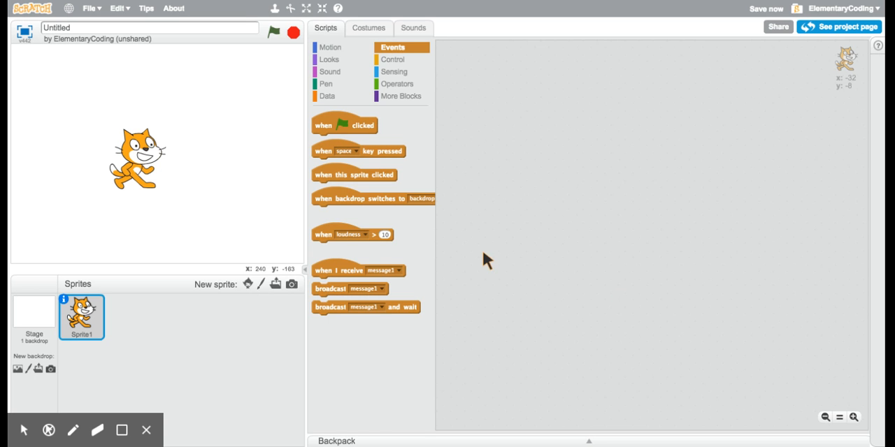
pyautogui.moveTo(152, 171)
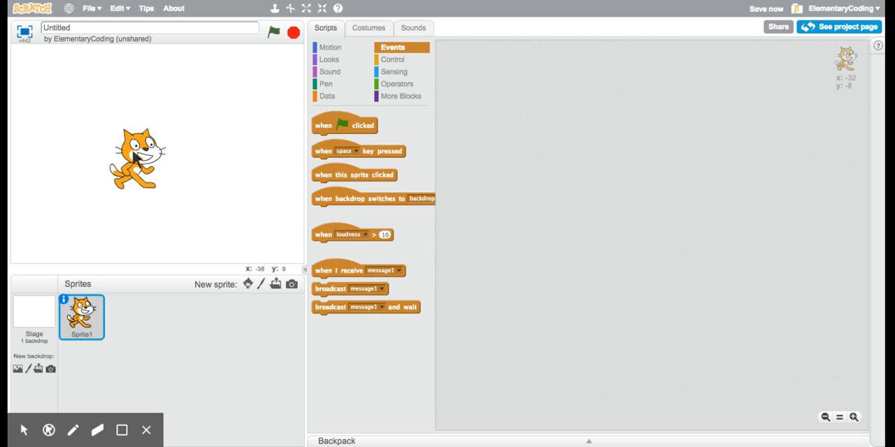
pyautogui.moveTo(140, 175)
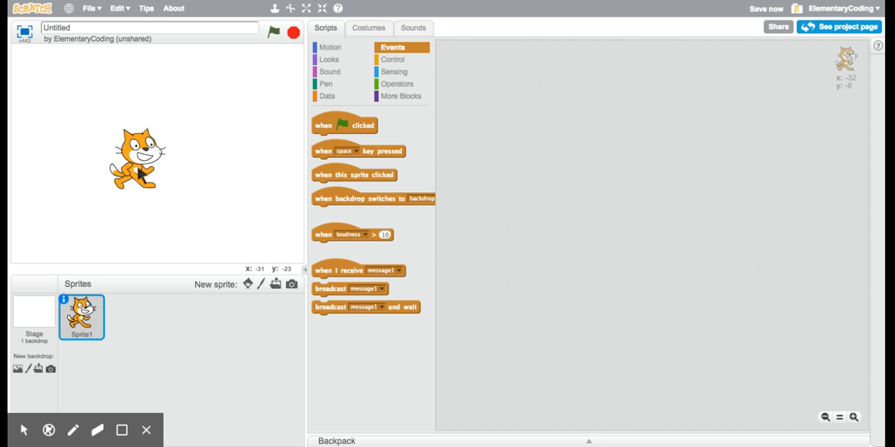
pyautogui.moveTo(350, 63)
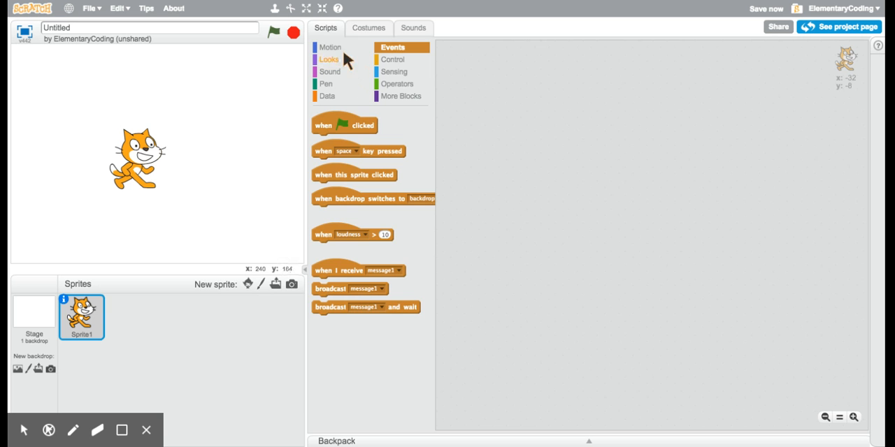
# Add a 'move steps' block from the Motion category as the cat's first script block
pyautogui.click(330, 47)
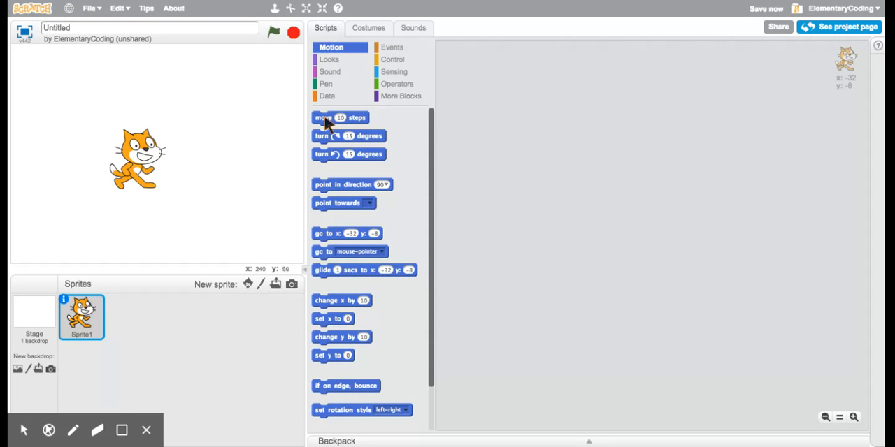
pyautogui.moveTo(340, 117); pyautogui.dragTo(531, 137)
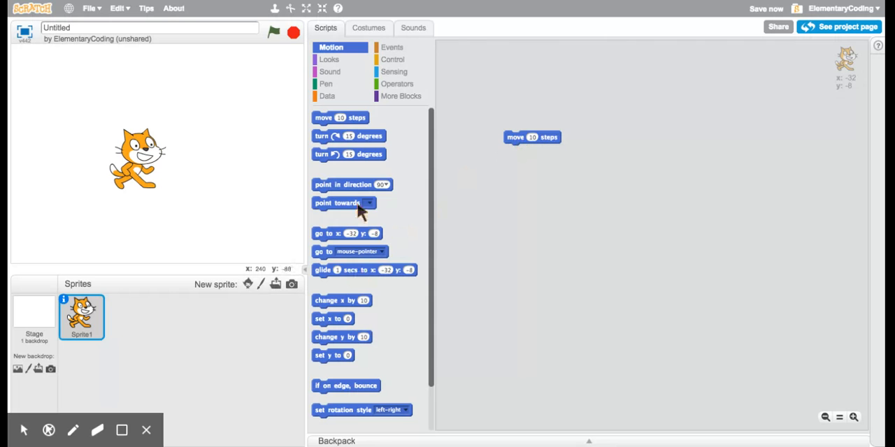
pyautogui.moveTo(422, 95)
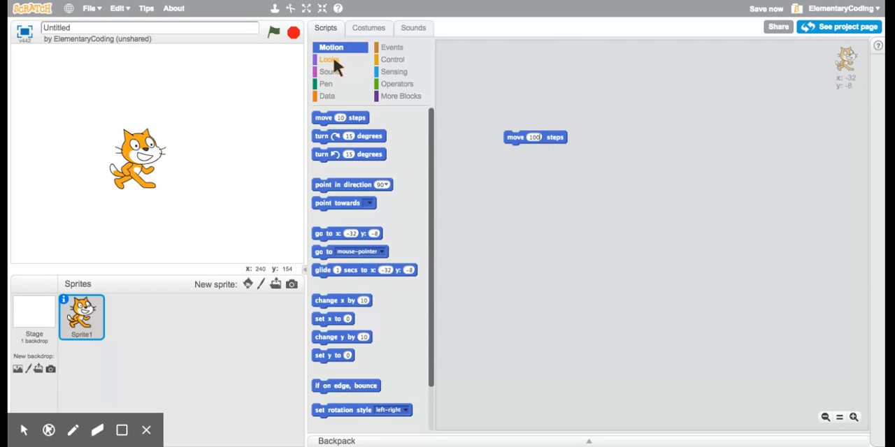
# Attach a 'say Hello! for 2 secs' block beneath the move 100 steps block
pyautogui.click(330, 59)
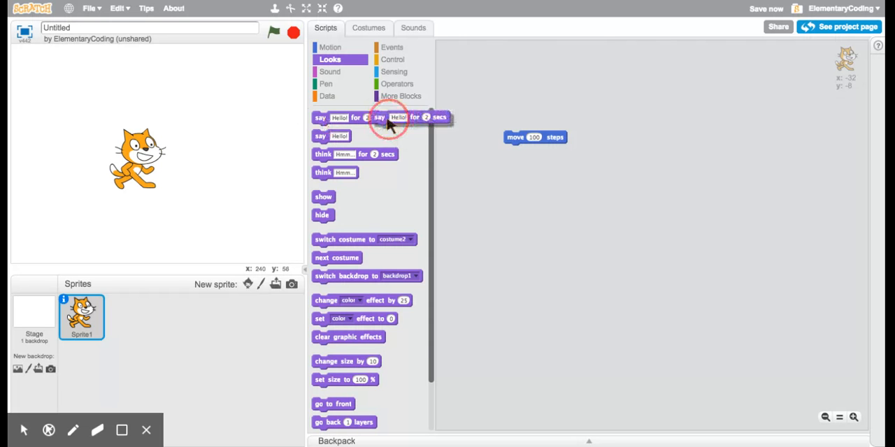
pyautogui.moveTo(392, 117); pyautogui.dragTo(520, 154)
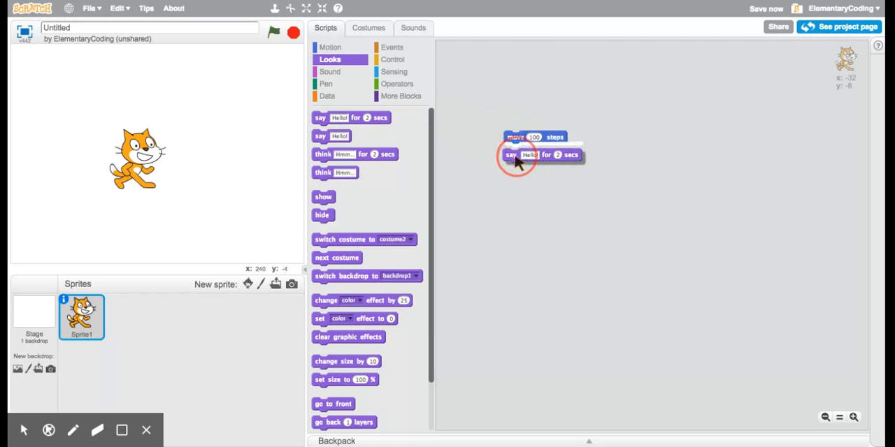
pyautogui.moveTo(517, 157); pyautogui.dragTo(531, 151)
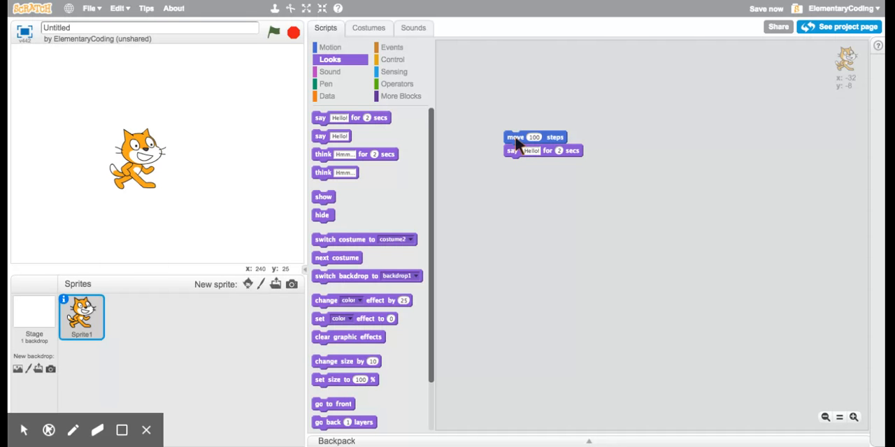
# Run the script so the cat moves and says Hello!
pyautogui.click(530, 143)
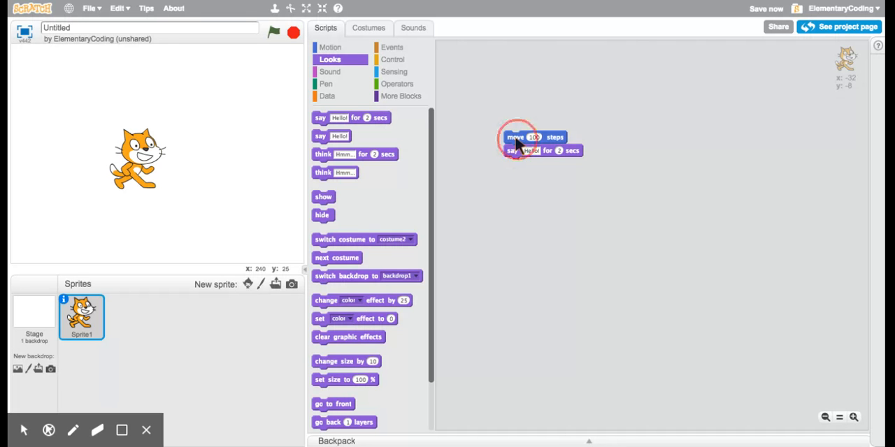
pyautogui.click(524, 143)
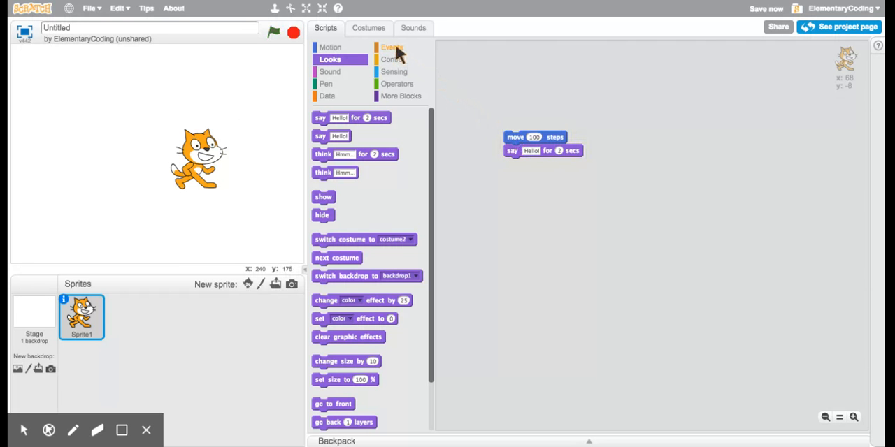
# Head the script with a 'when green flag clicked' event block
pyautogui.click(393, 47)
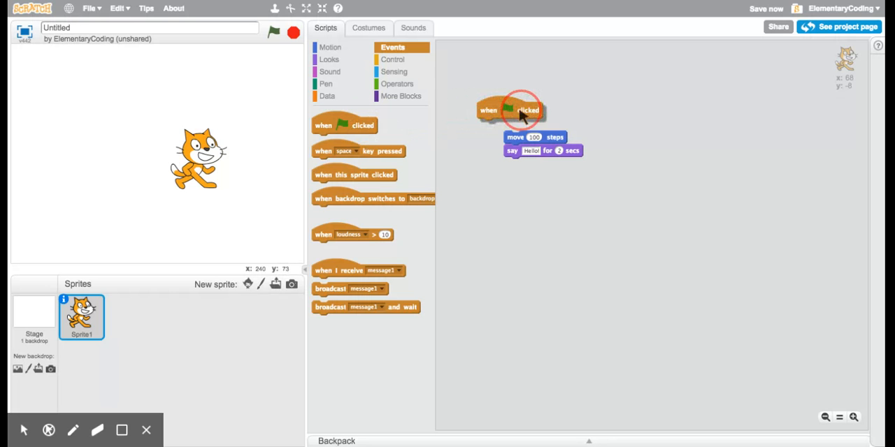
pyautogui.moveTo(520, 110); pyautogui.dragTo(545, 122)
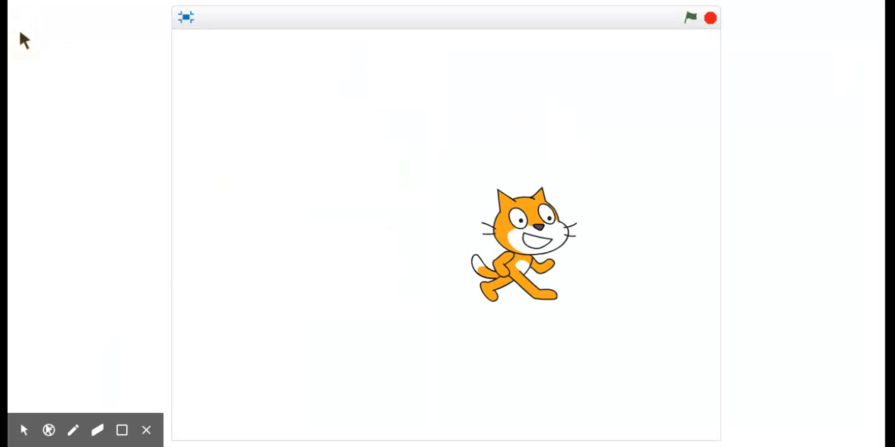
pyautogui.moveTo(691, 19)
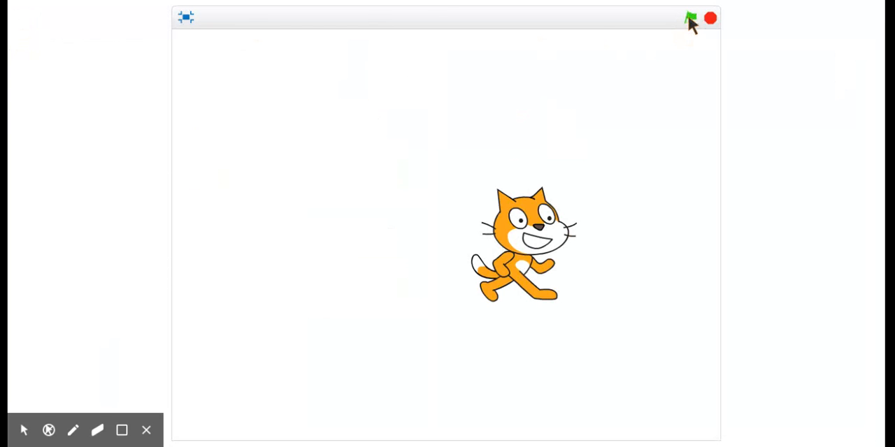
# Start the project with the green flag on the full-screen stage, watch the cat move and speak, then stop it
pyautogui.click(691, 19)
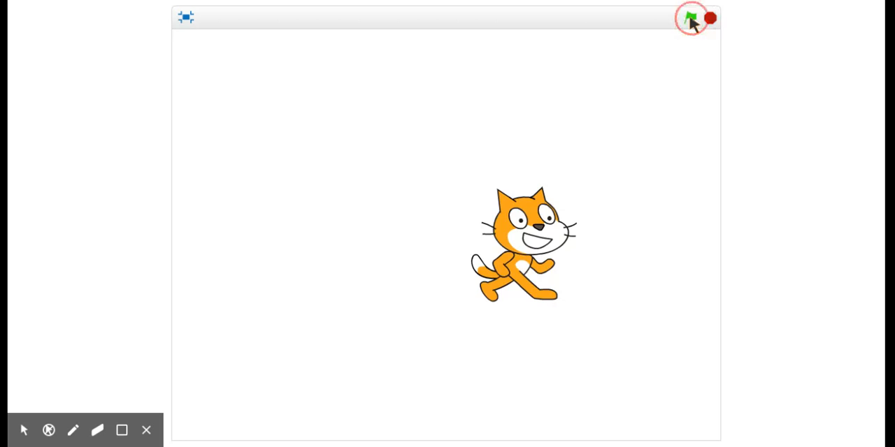
pyautogui.click(691, 17)
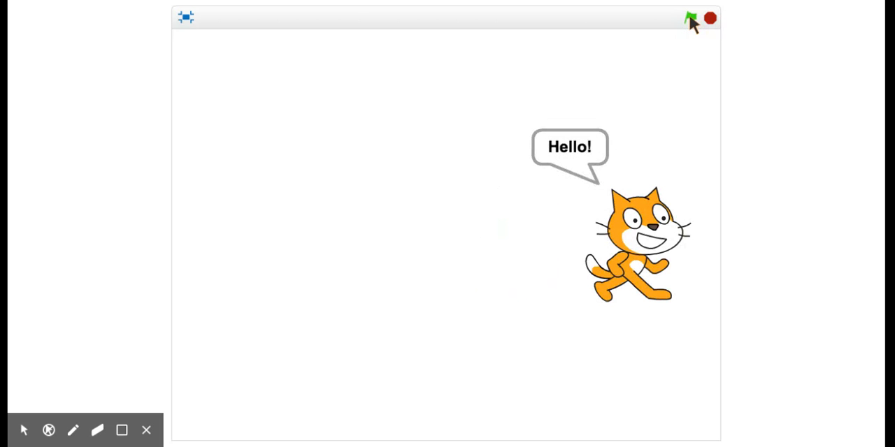
pyautogui.click(708, 17)
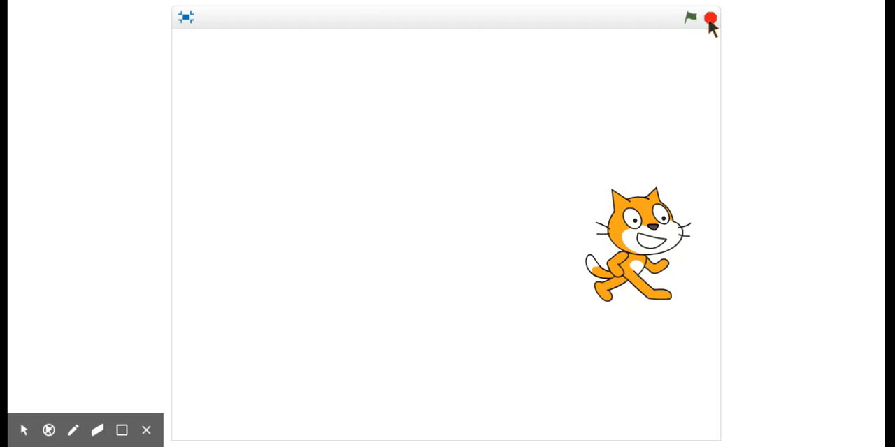